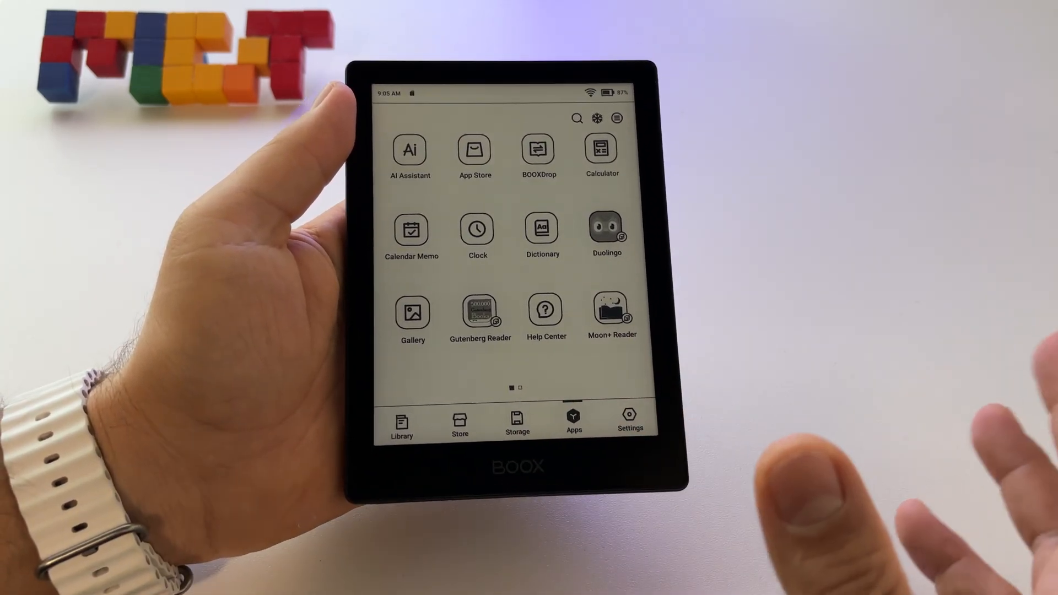
- Try the AI Assistant with 'hel', then open Calendar Memo and dismiss its account notice
scroll("left", 3)
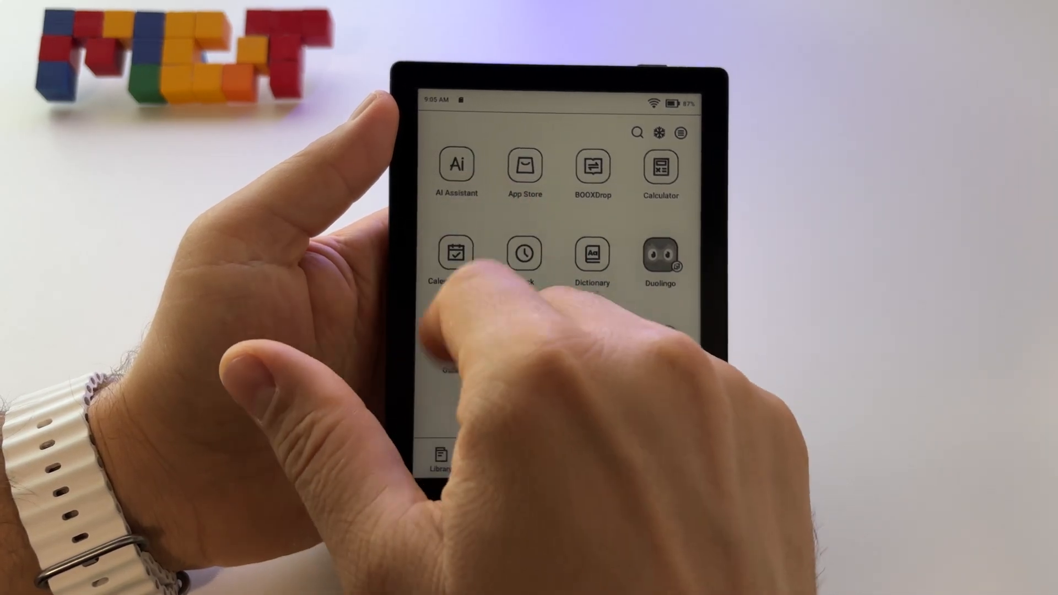
left_click(456, 164)
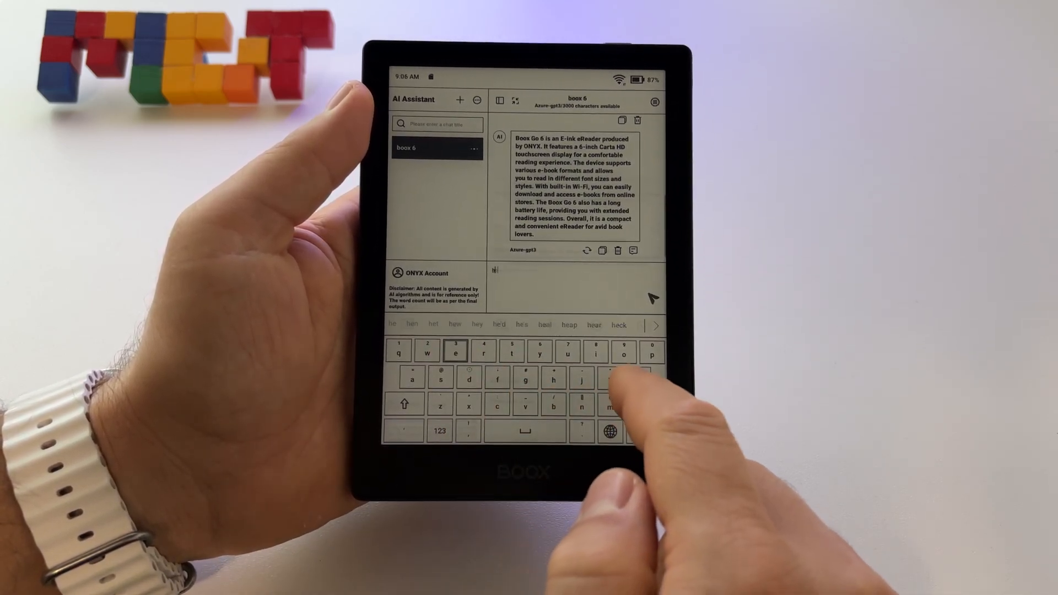
type("hel")
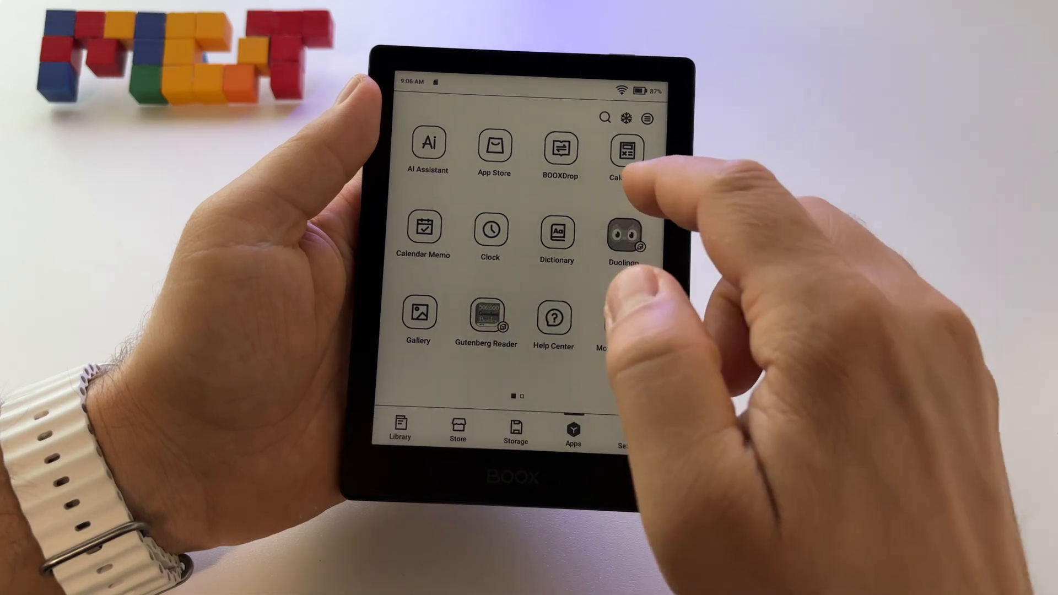
left_click(626, 146)
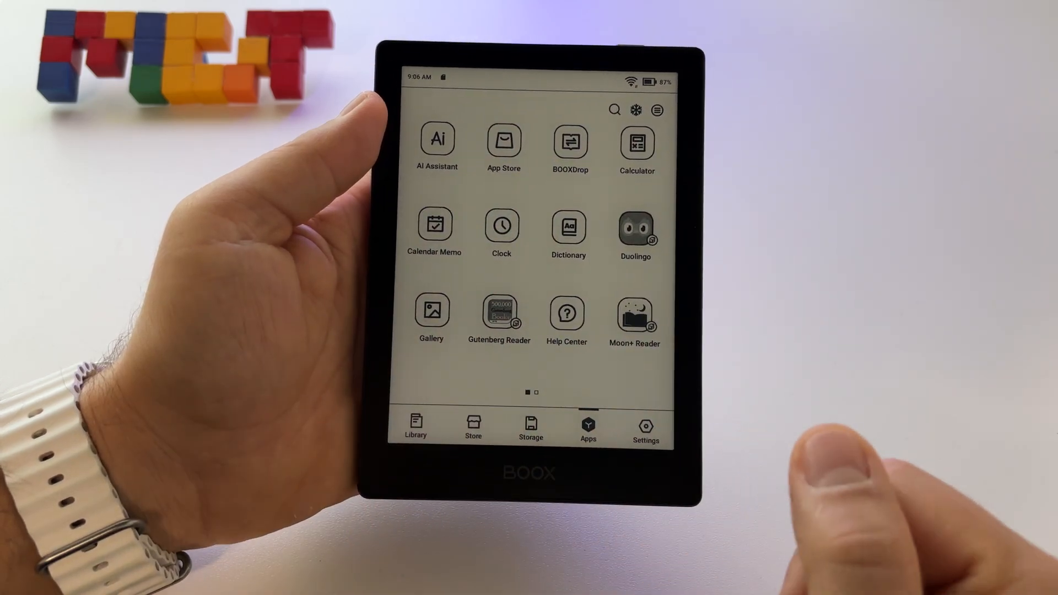
left_click(435, 223)
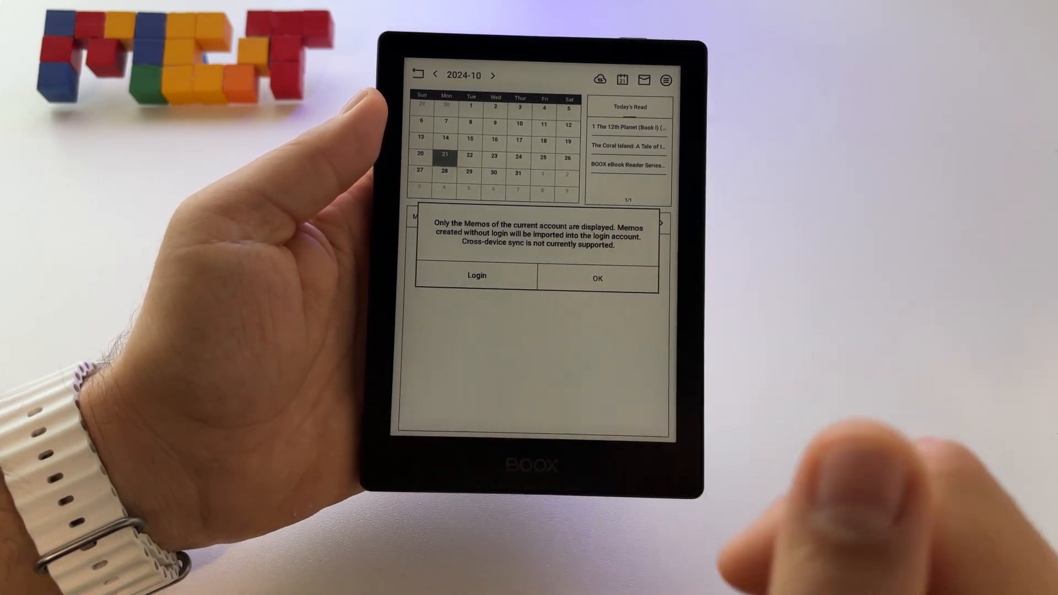
left_click(597, 275)
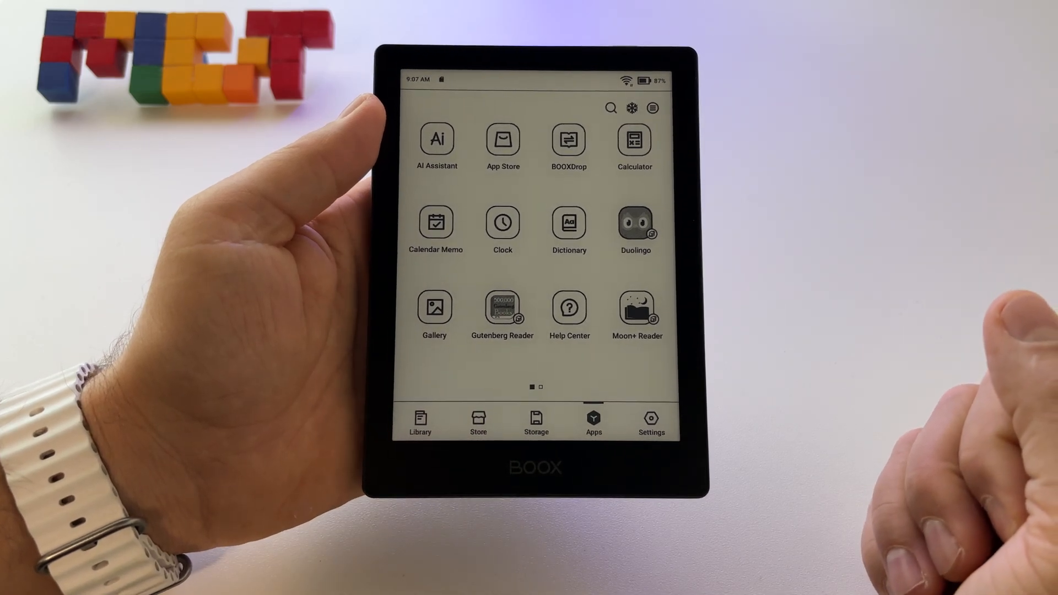
- View the Clock app's analog clock and zeroed stopwatch, then return to the second Apps page
left_click(503, 221)
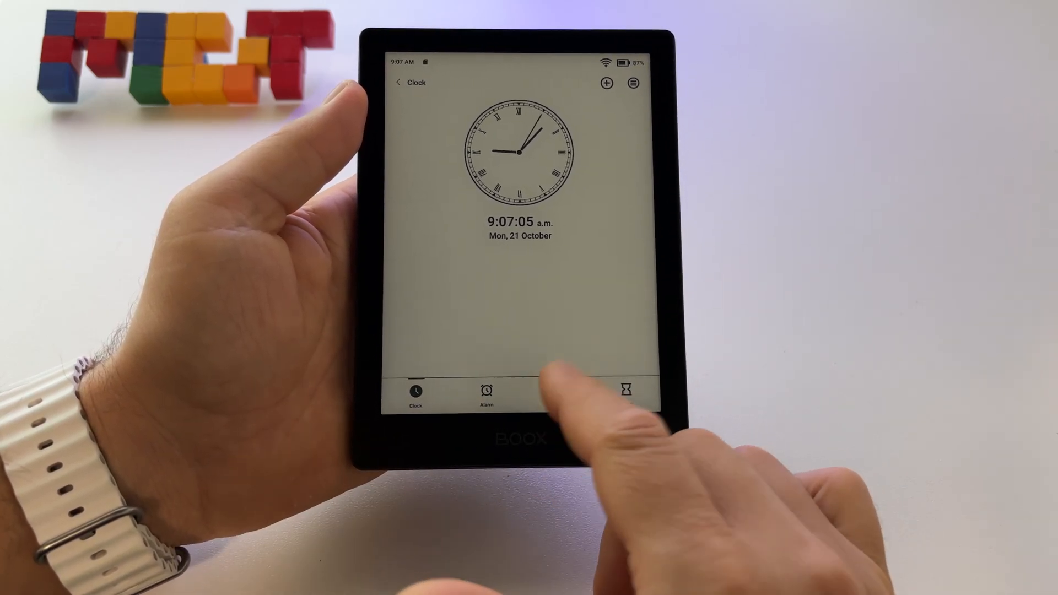
left_click(560, 398)
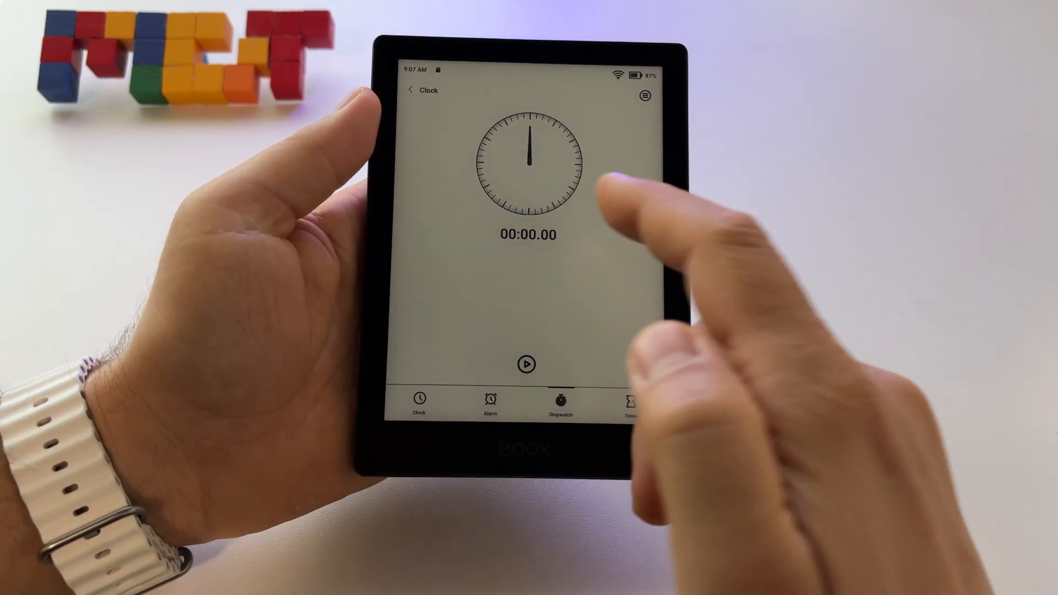
left_click(411, 89)
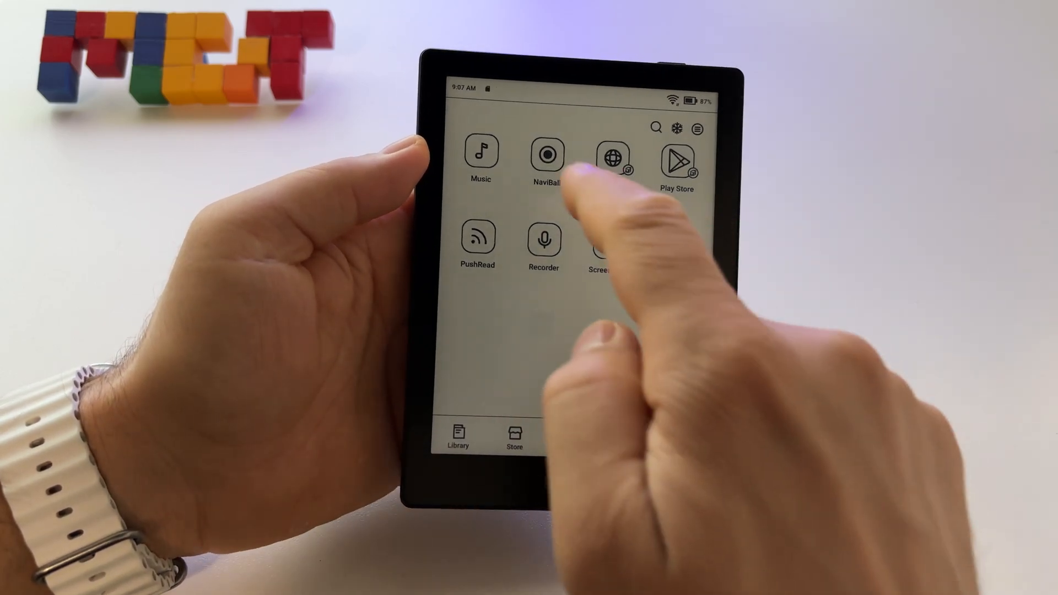
left_click(546, 157)
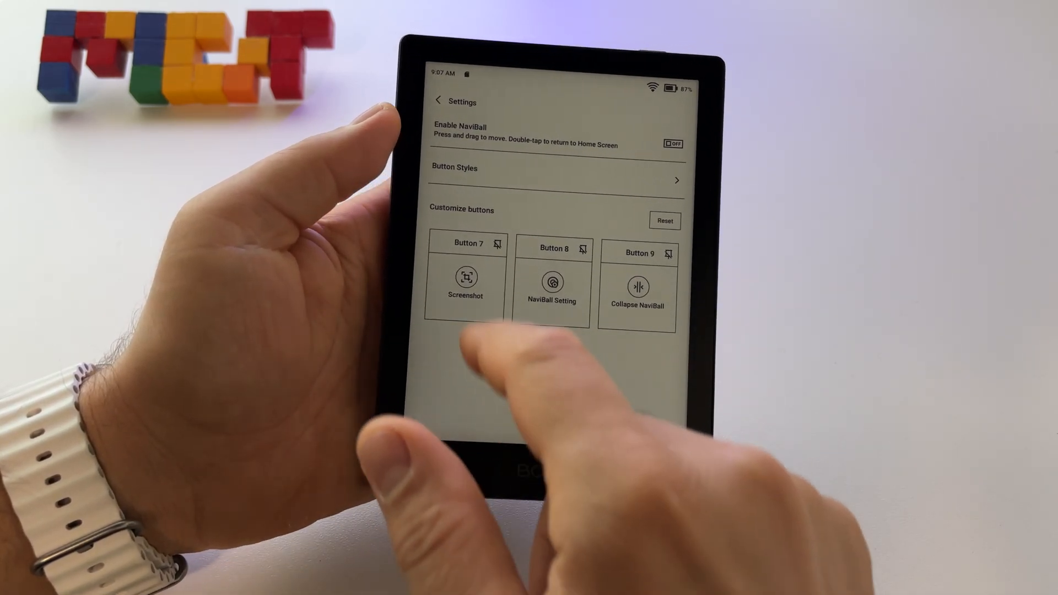
left_click(582, 416)
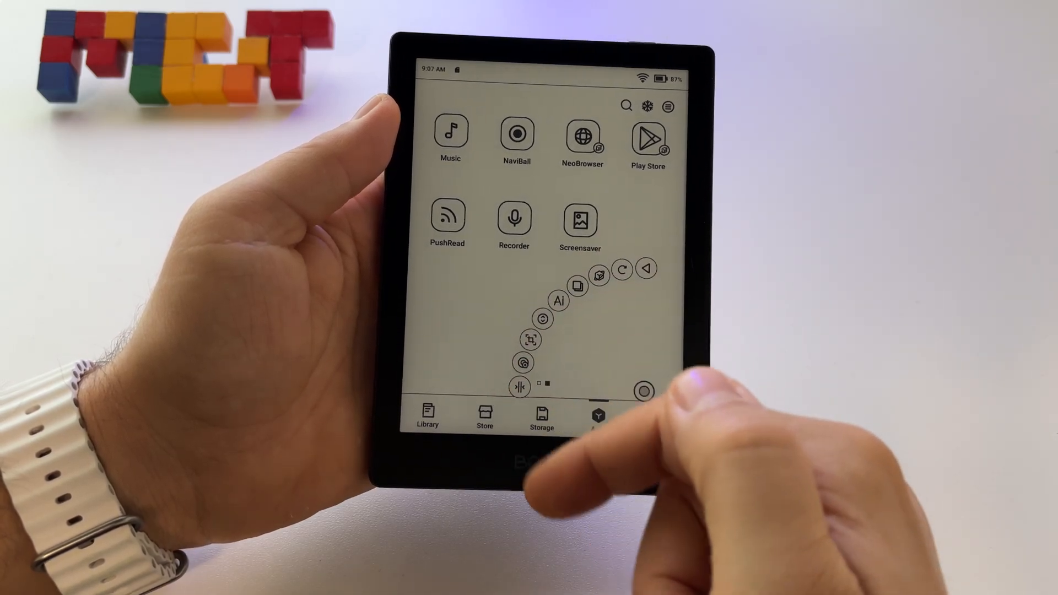
left_click(599, 415)
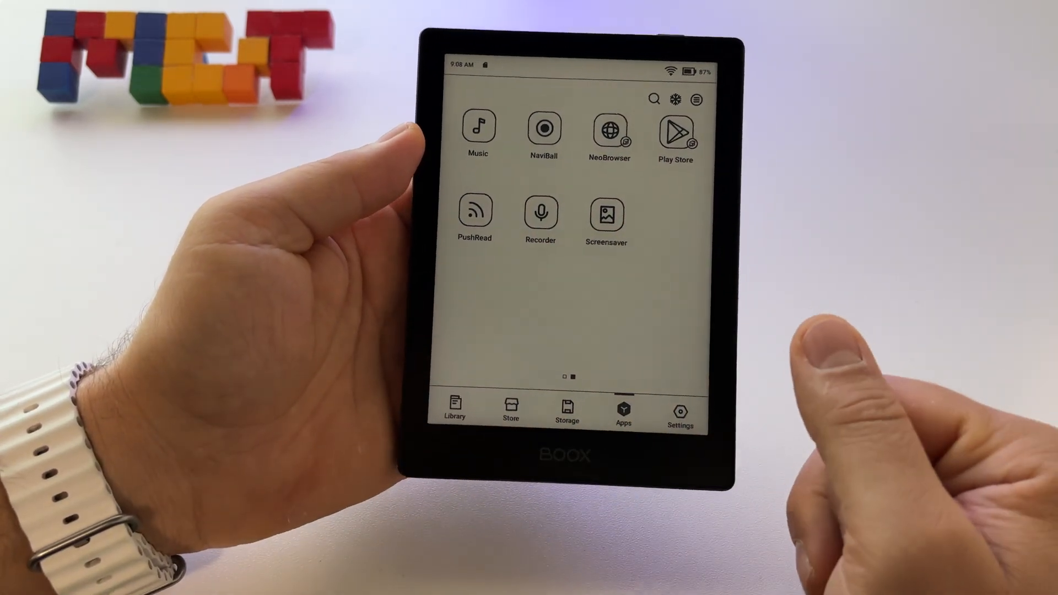
- Capture a screenshot of the apps page and confirm deleting it
left_click(541, 212)
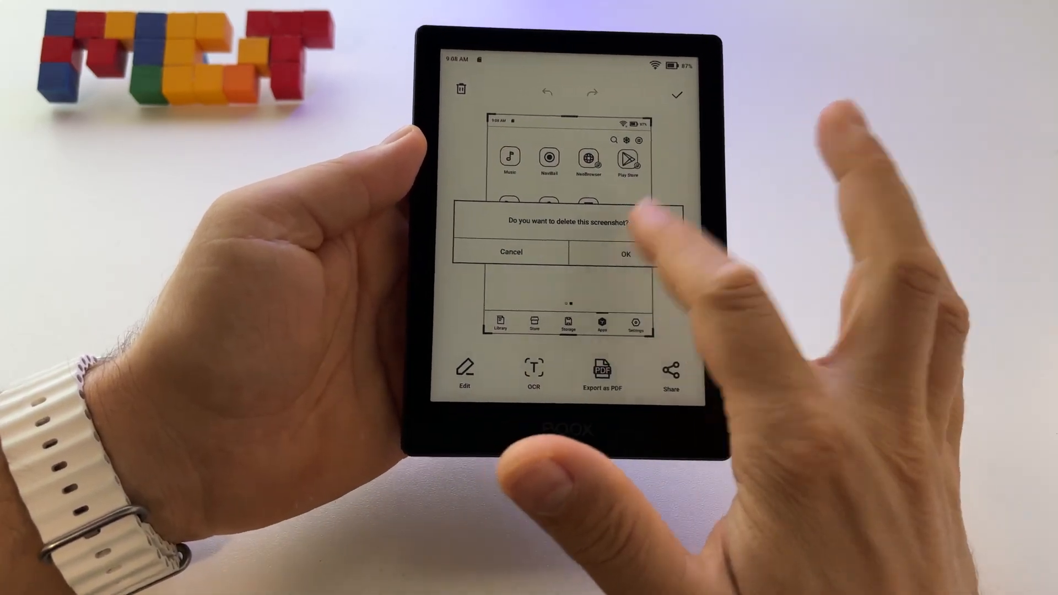
left_click(624, 251)
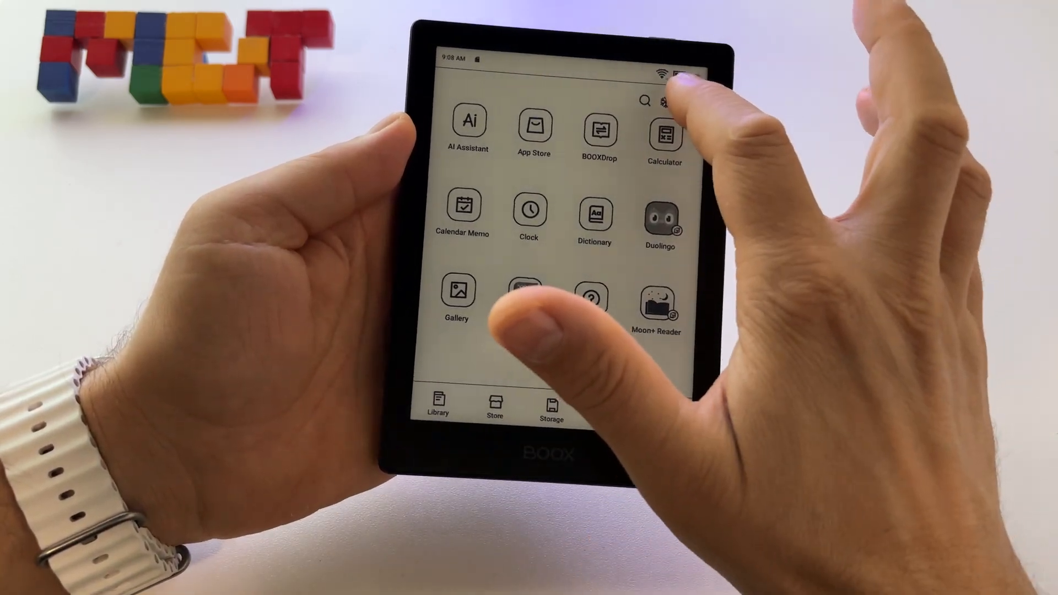
- Show and dismiss the Apps page sorting and management options
left_click(699, 109)
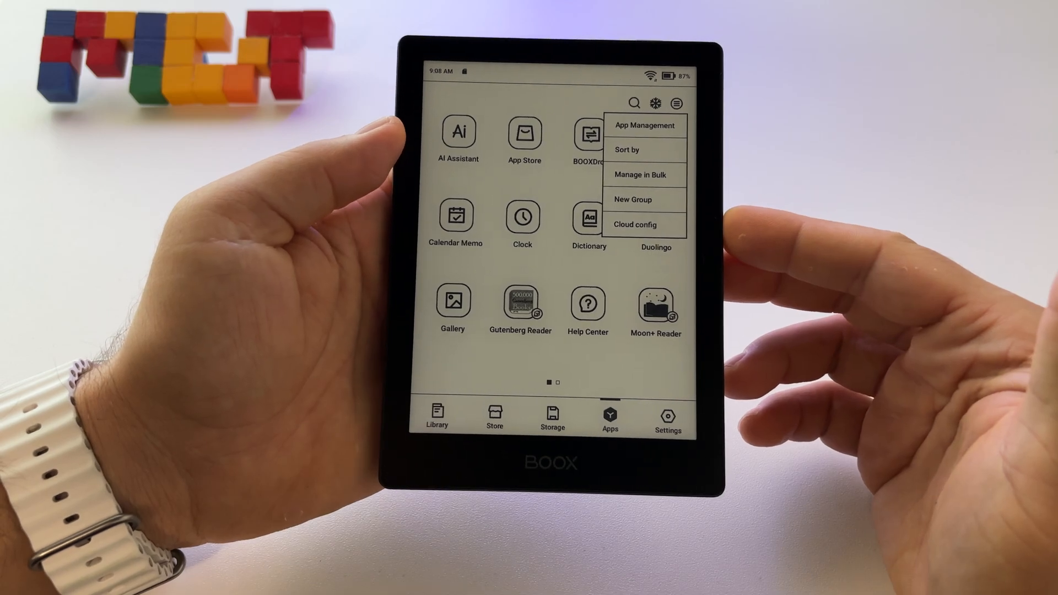
left_click(628, 149)
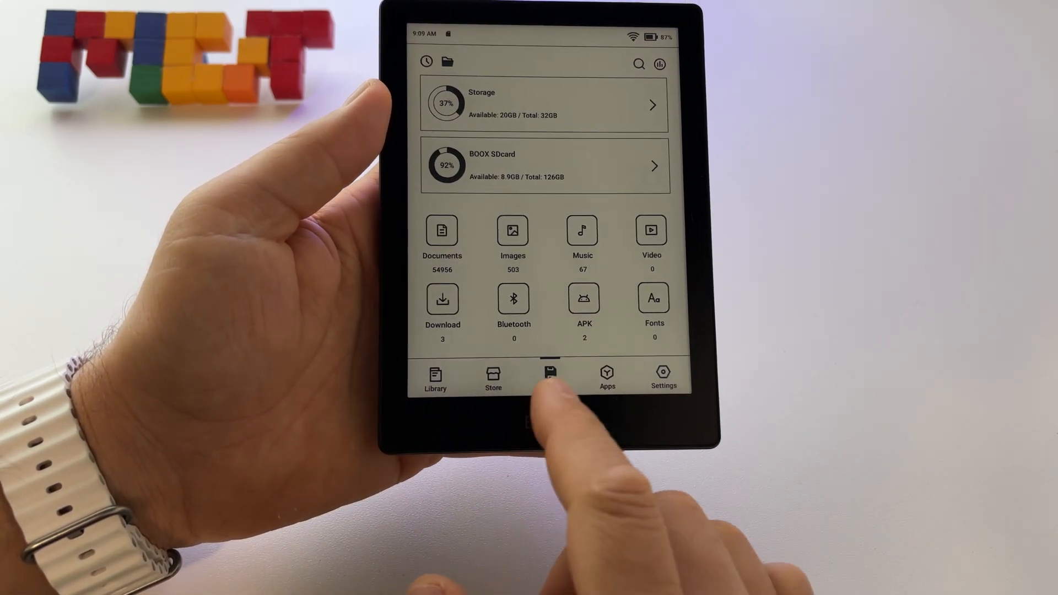
- Show the storage overview, then the Store listing The Complete Shakespeare and A Glimpse of Royalty
left_click(545, 377)
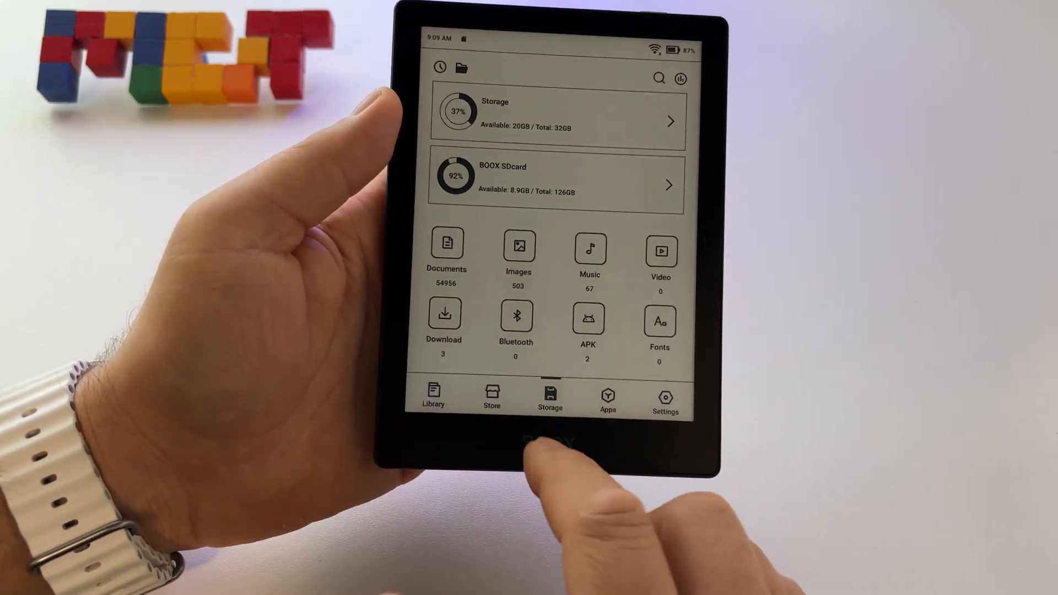
left_click(492, 394)
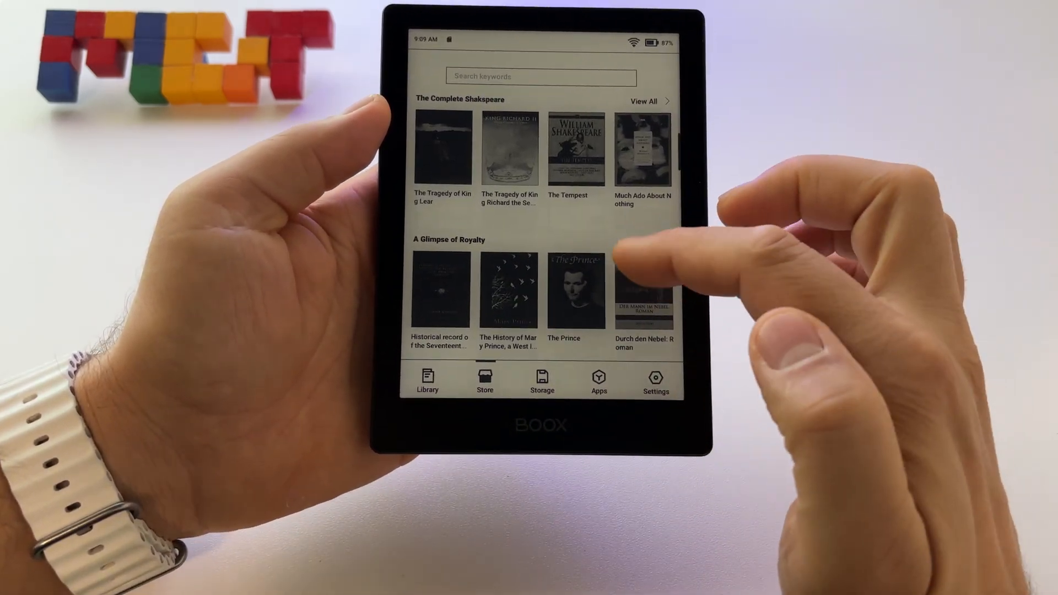
- Scroll the store and show the Library with The Coral Island and Dickens' Stories
scroll("down", 3)
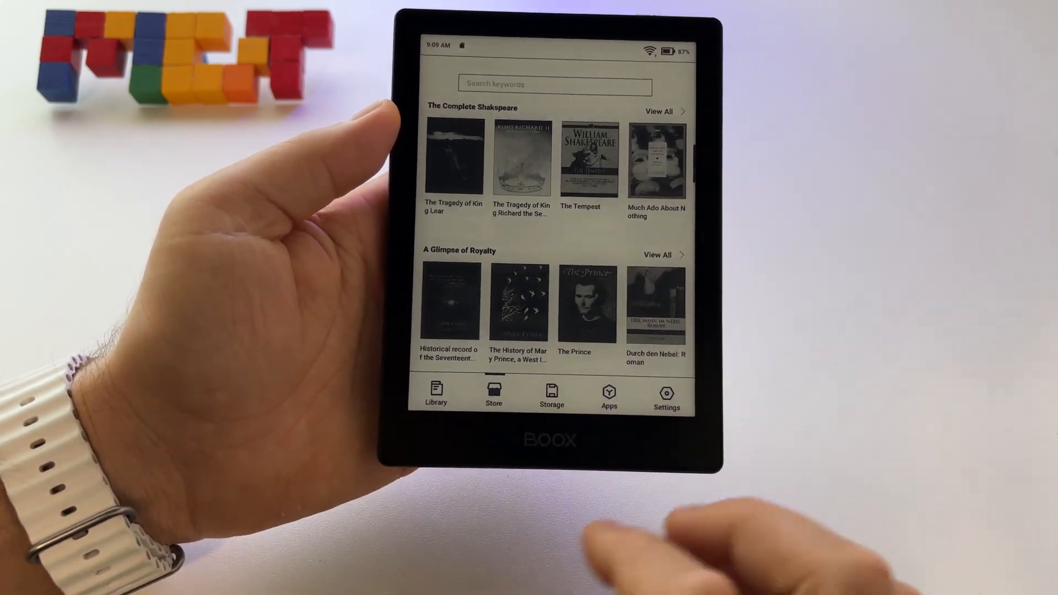
left_click(436, 396)
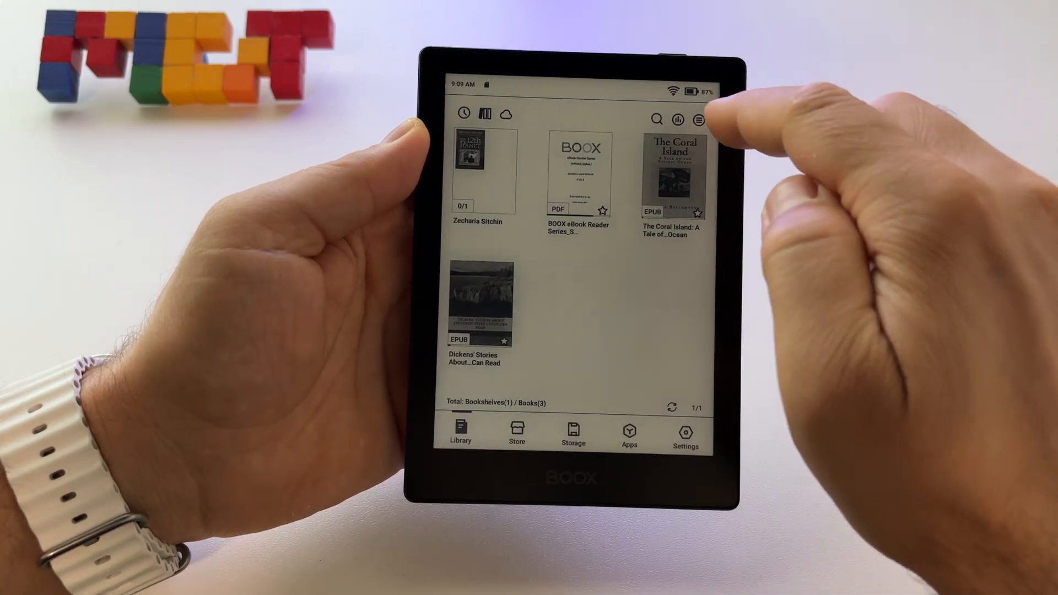
- Show the library as folders with Bookshelf folders under Storage and DC90-FC54
left_click(701, 125)
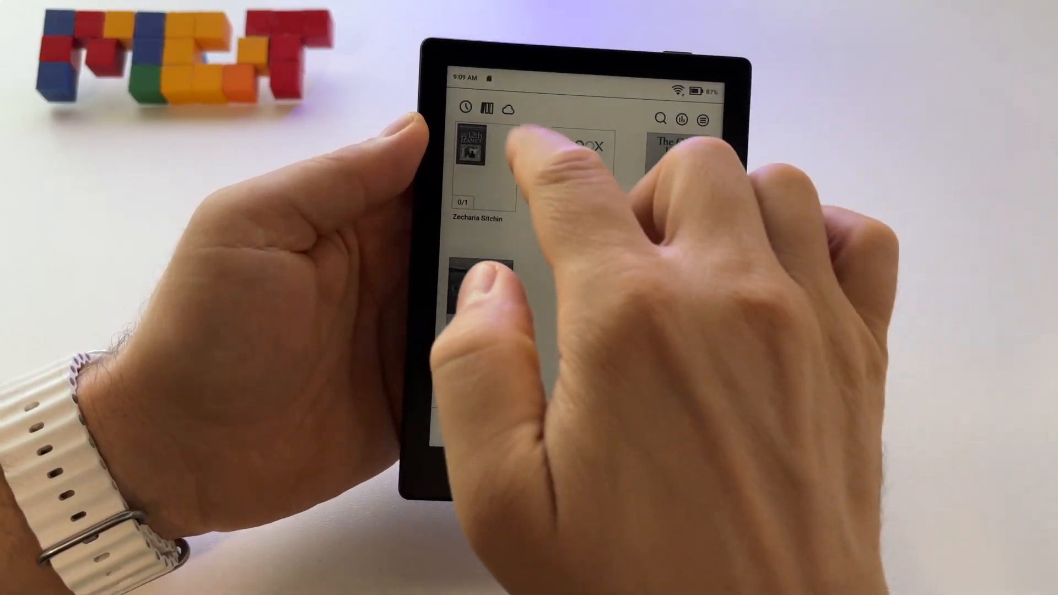
left_click(467, 98)
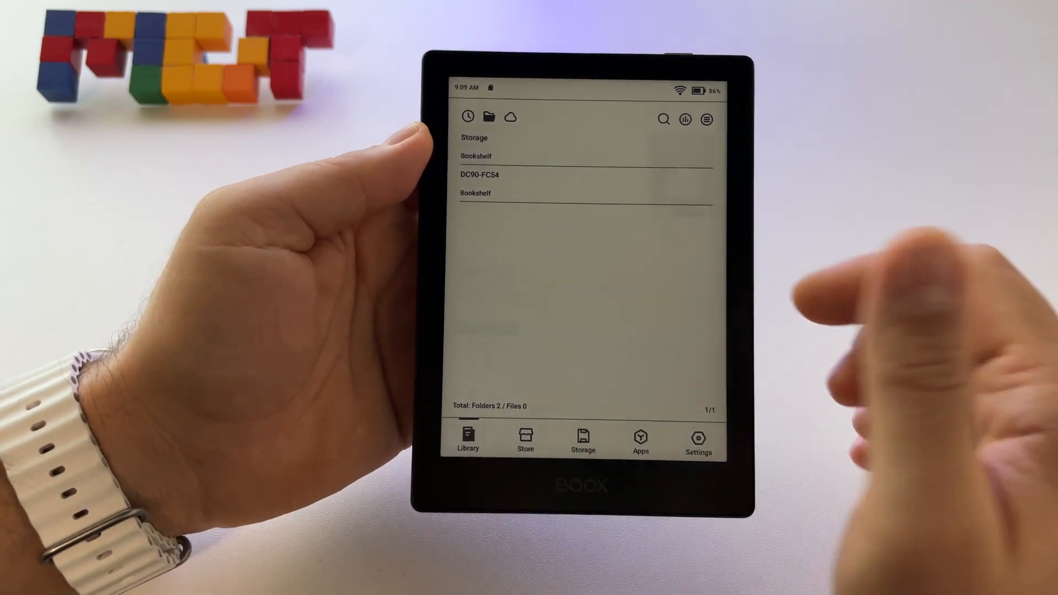
- Return the library to the cover grid of three books and one bookshelf
left_click(705, 116)
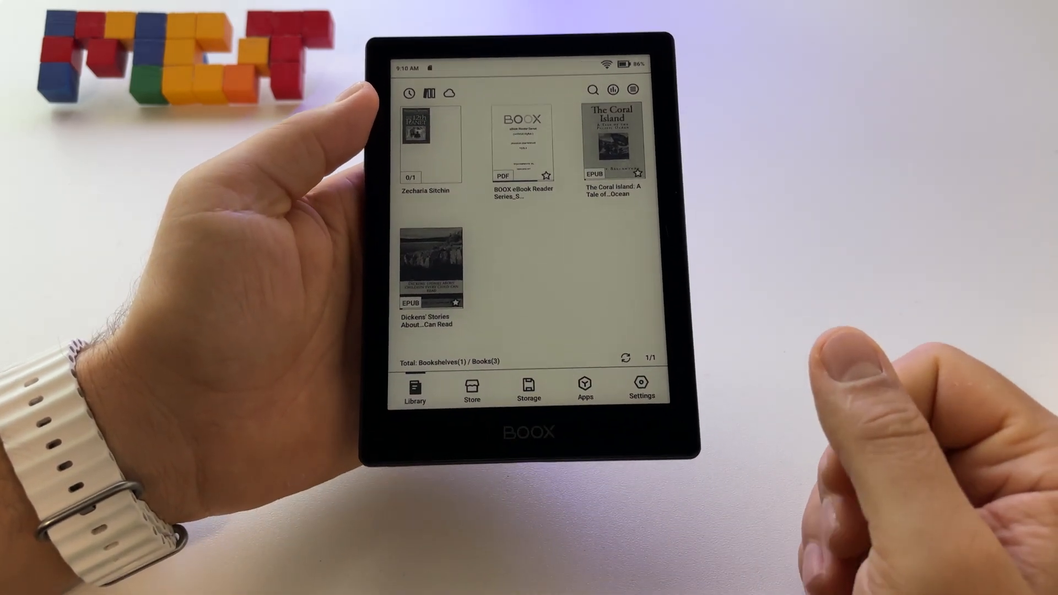
- Show the storage overview with document, image and music file counts
left_click(642, 388)
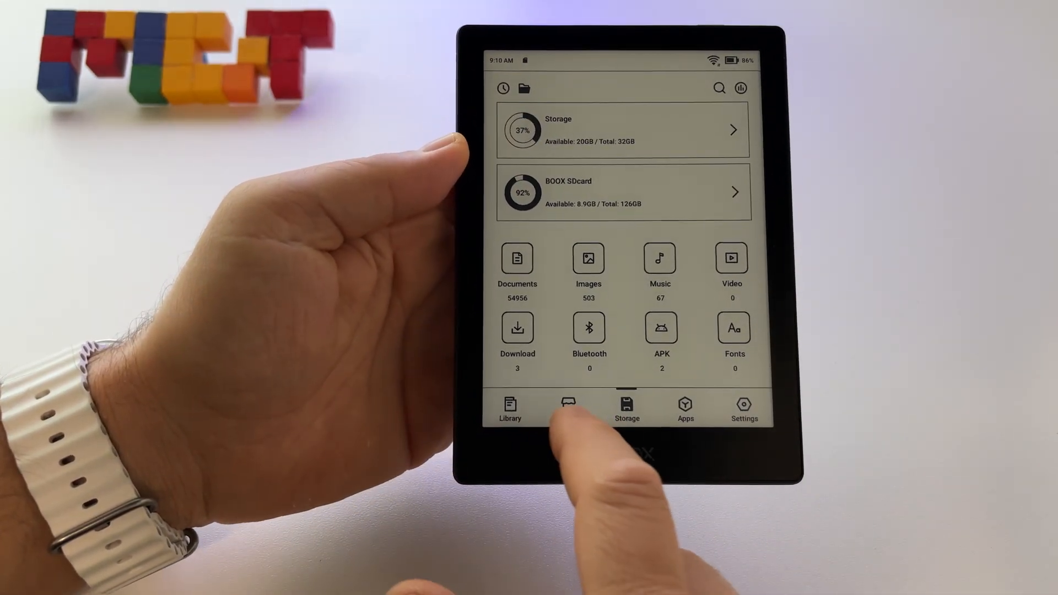
- Go back through the Store to the library's book cover grid
left_click(510, 410)
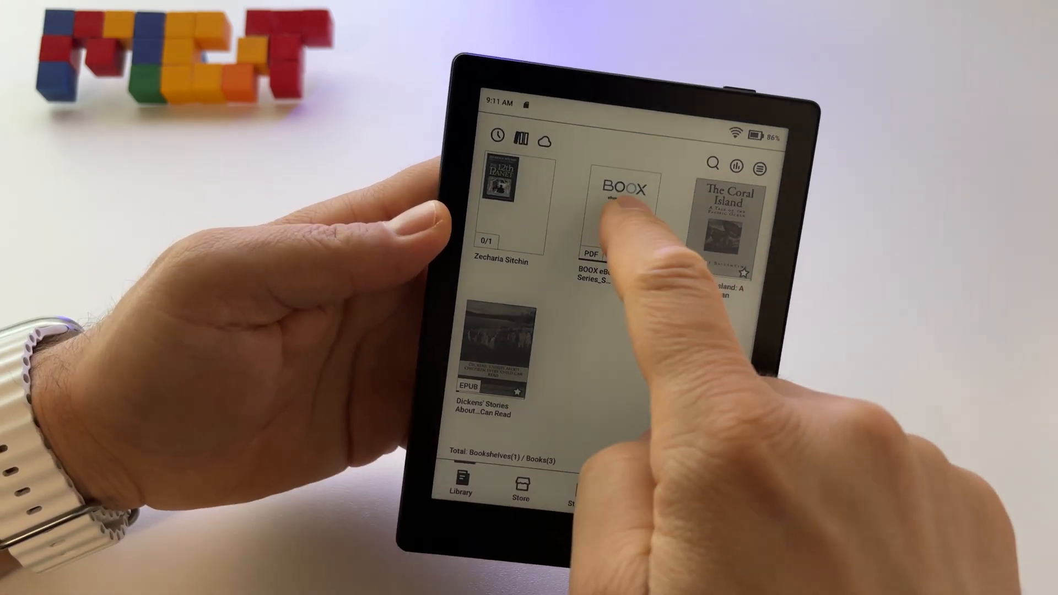
left_click(624, 197)
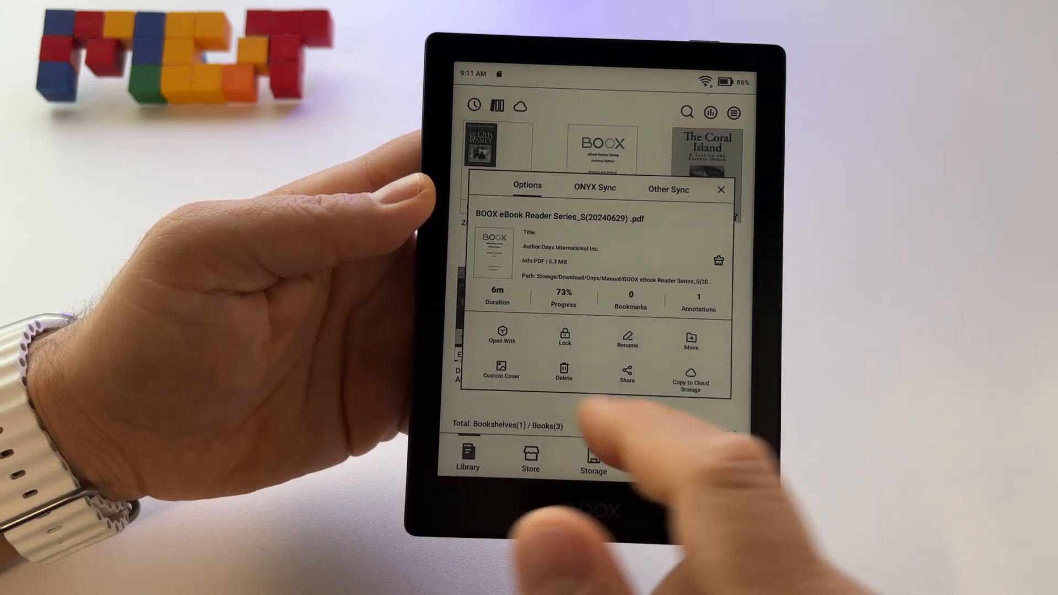
left_click(721, 190)
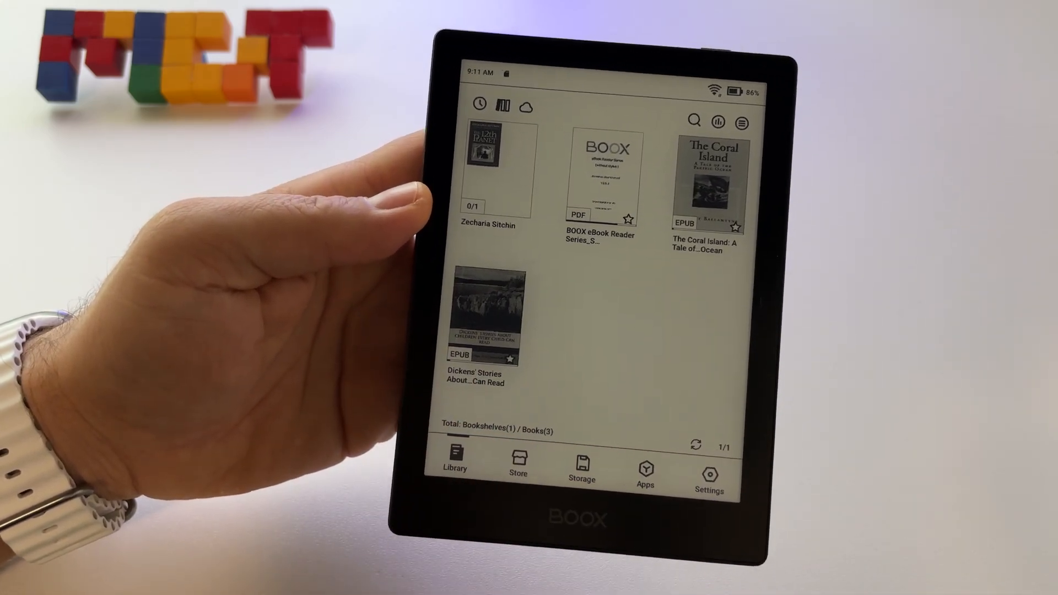